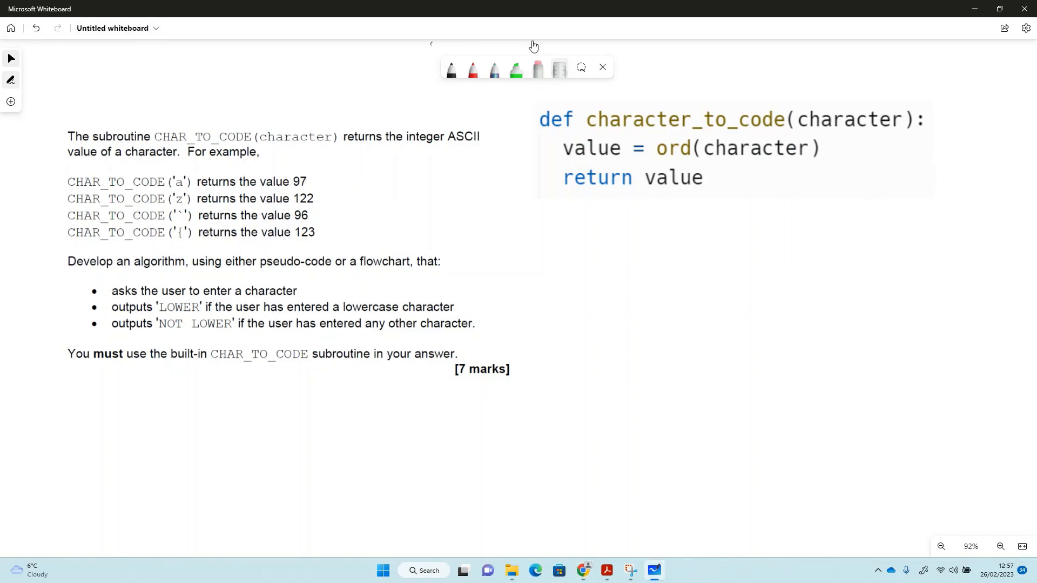
Step: Pick the green highlighter from the ink toolbar
click(516, 69)
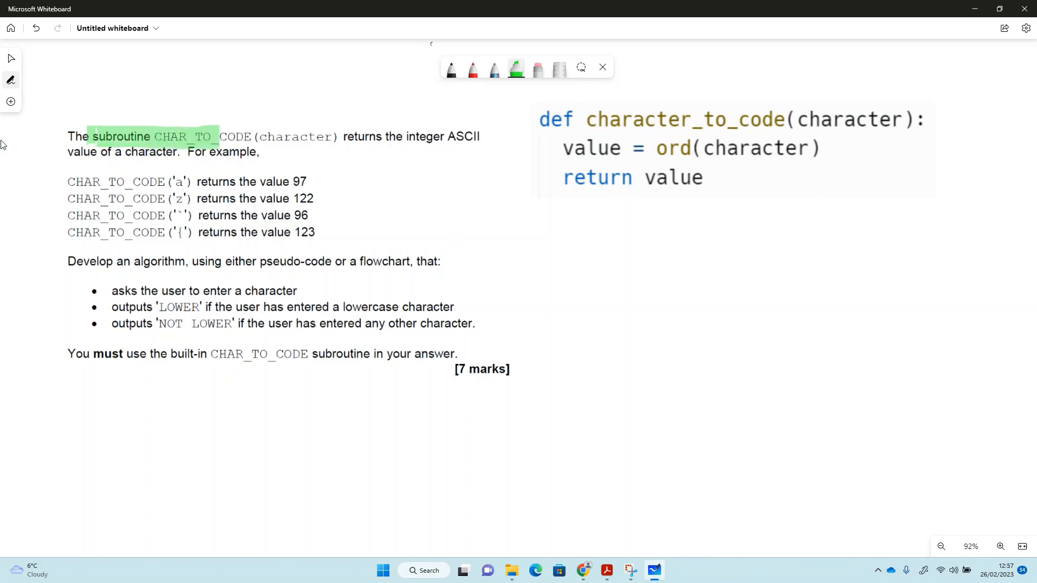
Step: Highlight the CHAR_TO_CODE(character) subroutine name in green
drag(218, 136, 341, 136)
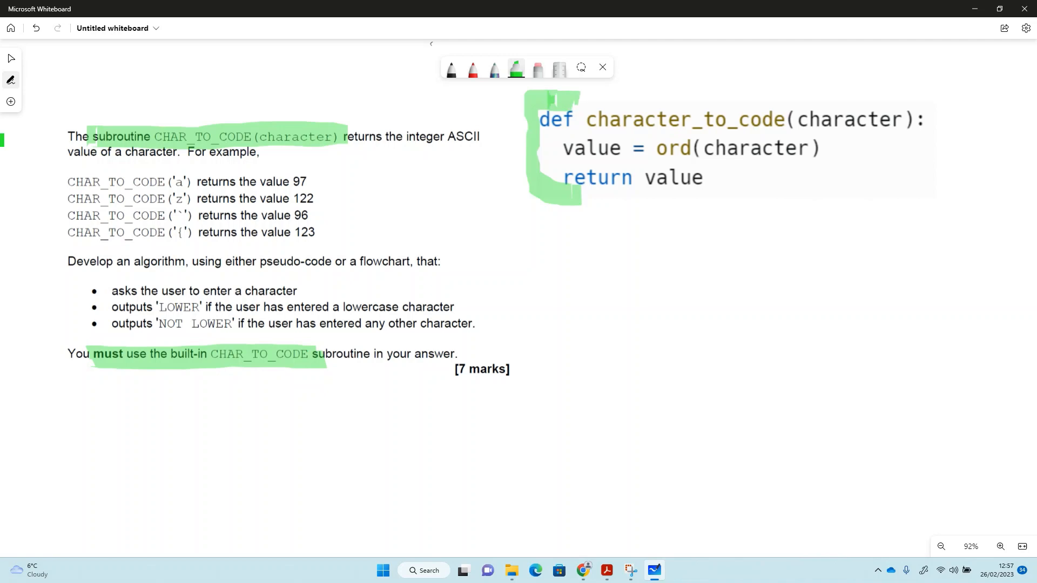
mouse_move(7, 76)
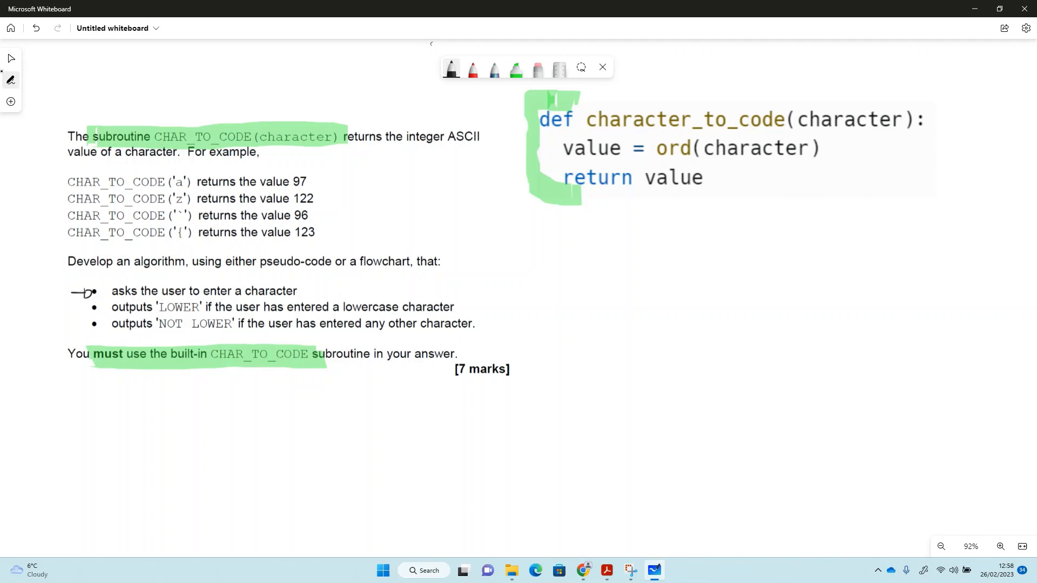
Step: Handwrite thisChar = input("Enter character") below the def code block
click(550, 261)
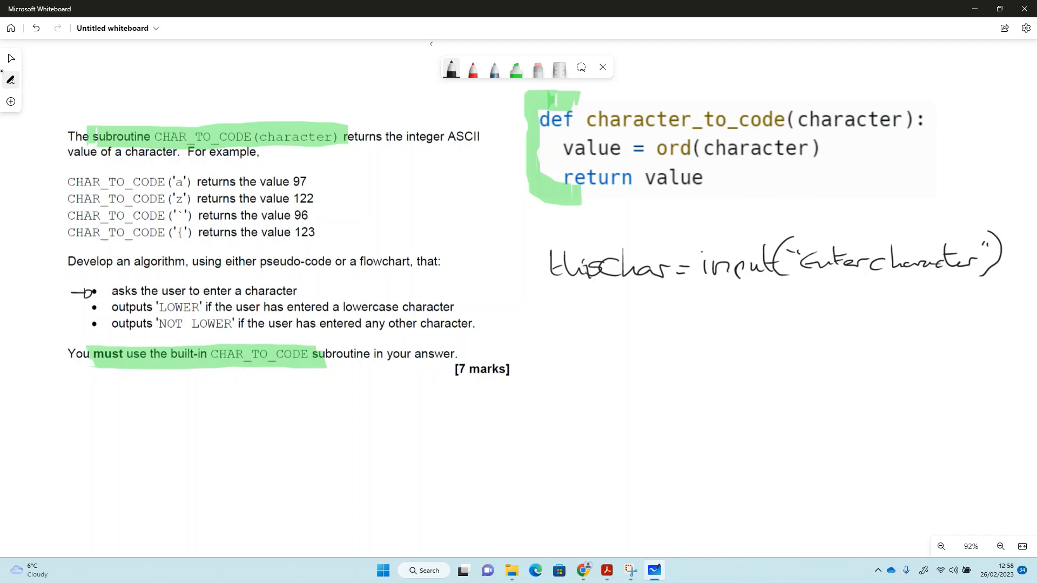
mouse_move(7, 78)
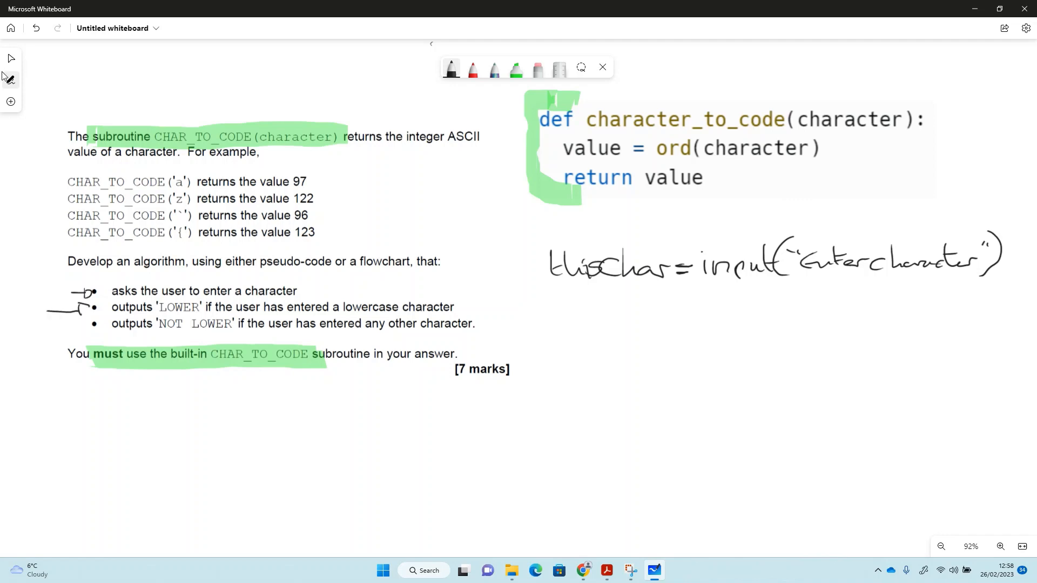
mouse_move(9, 80)
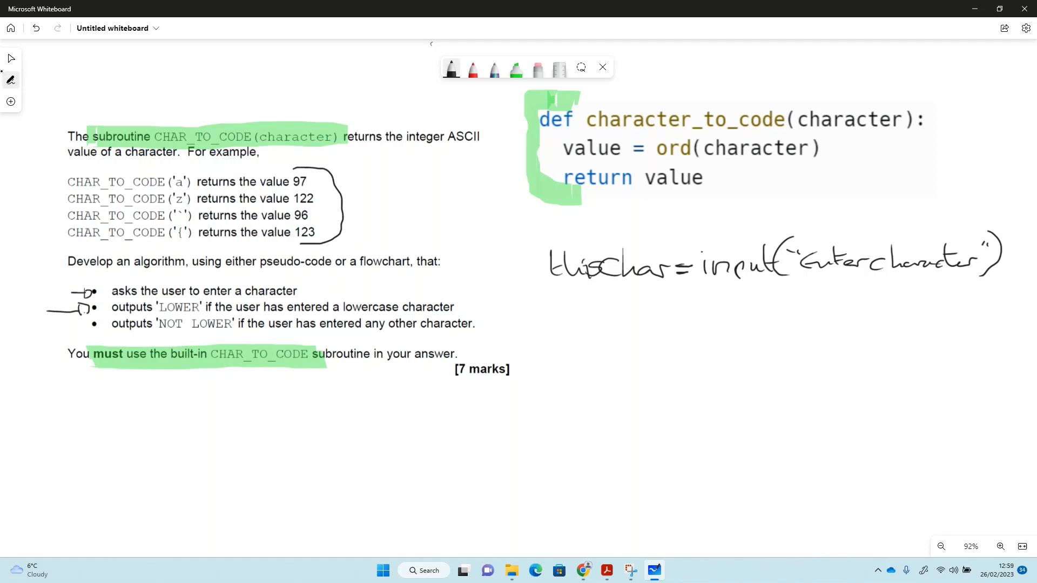
Step: Draw a curly brace beside the four CHAR_TO_CODE example lines
drag(318, 182, 369, 179)
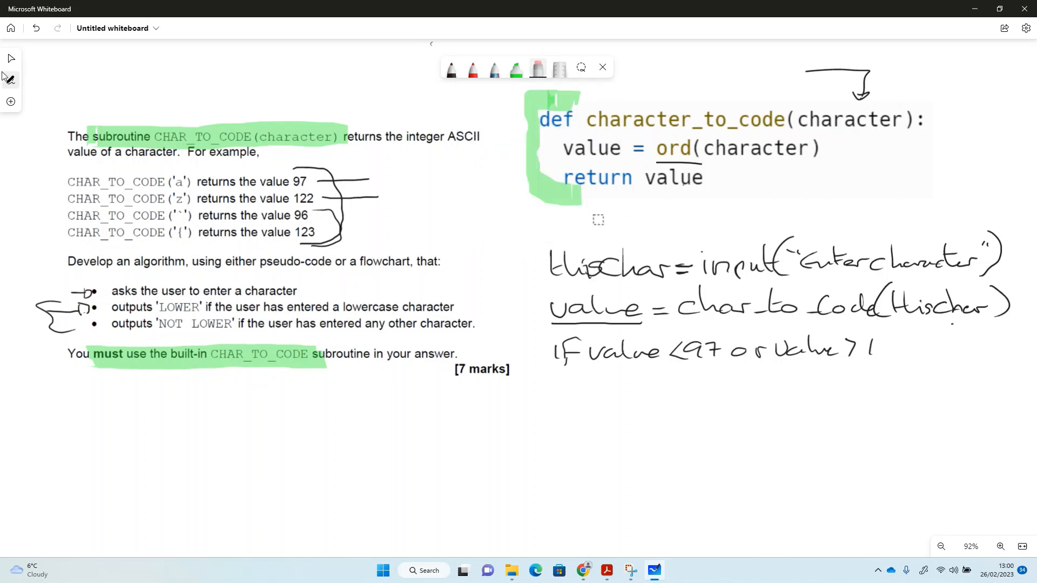
Step: Select the pen to continue writing the if value < 97 or value > 122 condition
click(450, 69)
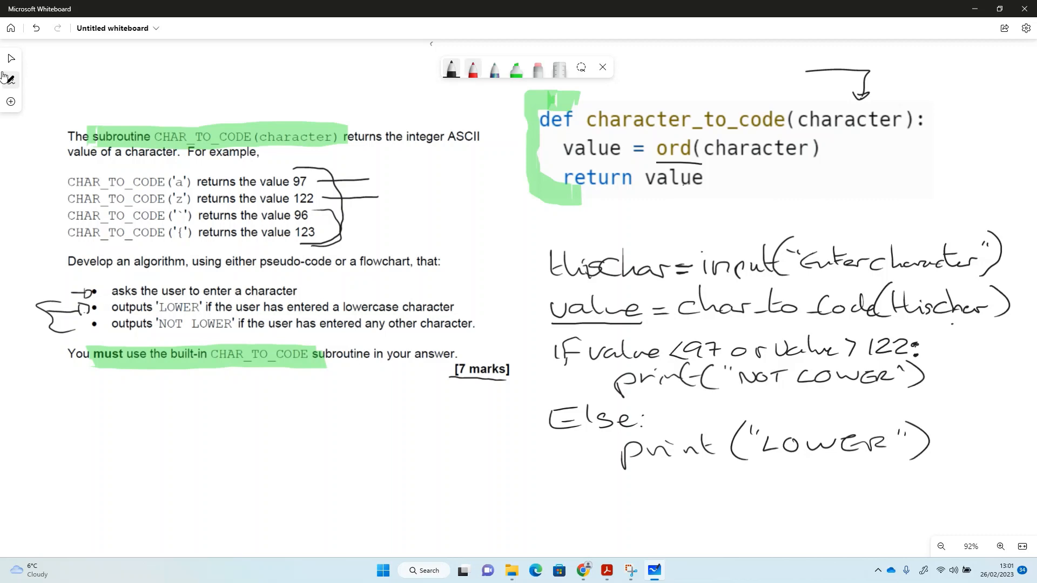
Step: Choose the red pen in the ink toolbar
click(471, 69)
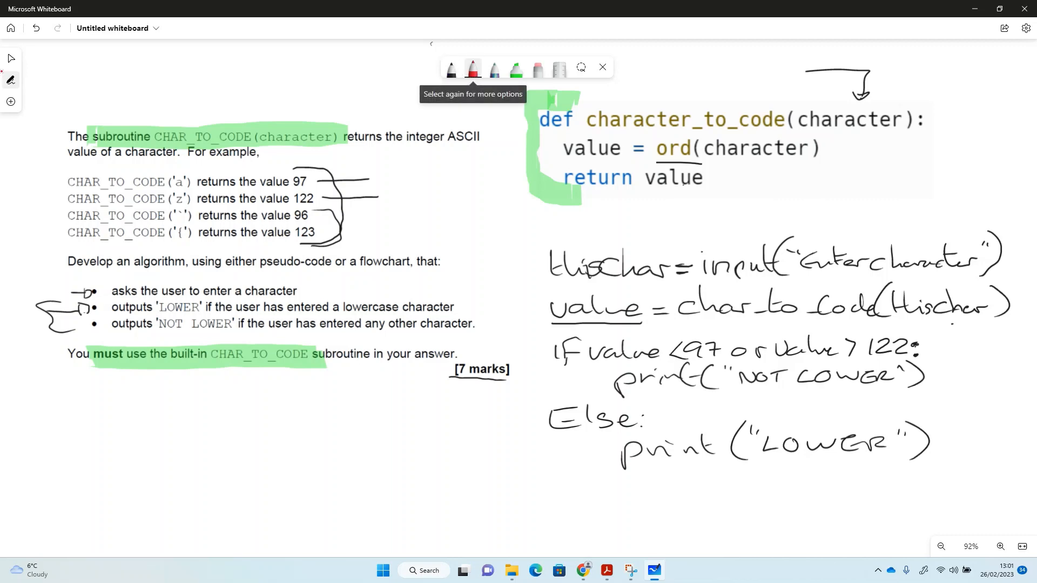